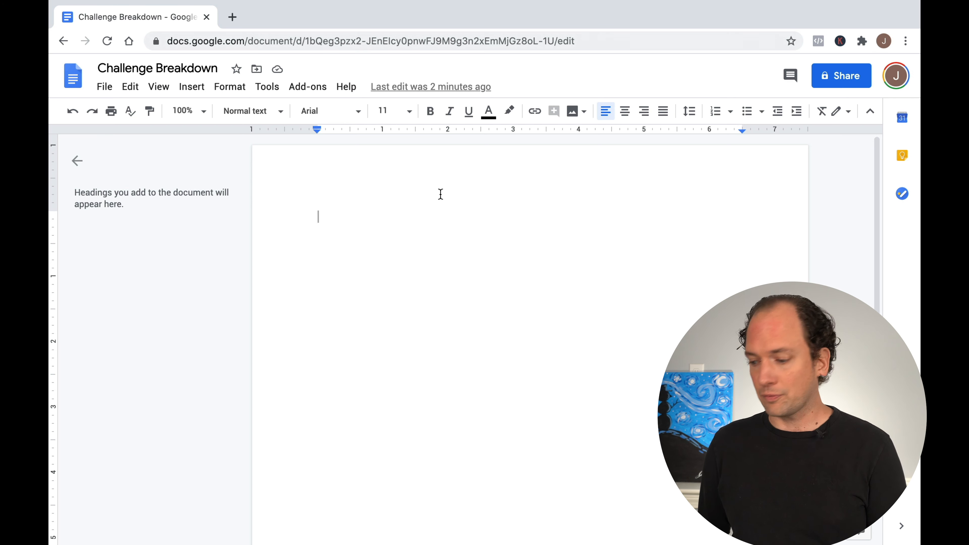
pyautogui.moveTo(724, 174)
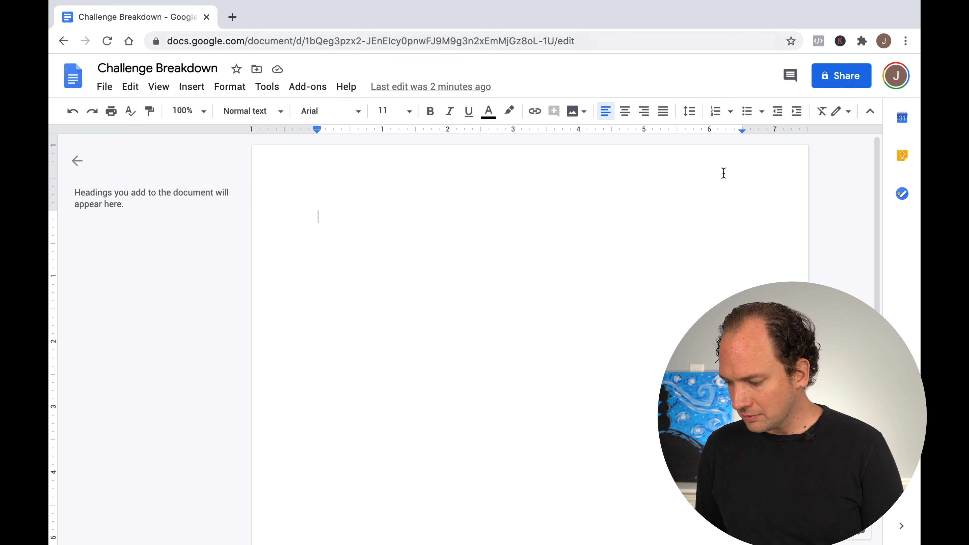
# - Make the empty first line of Challenge Breakdown a checkbox list item
pyautogui.click(762, 111)
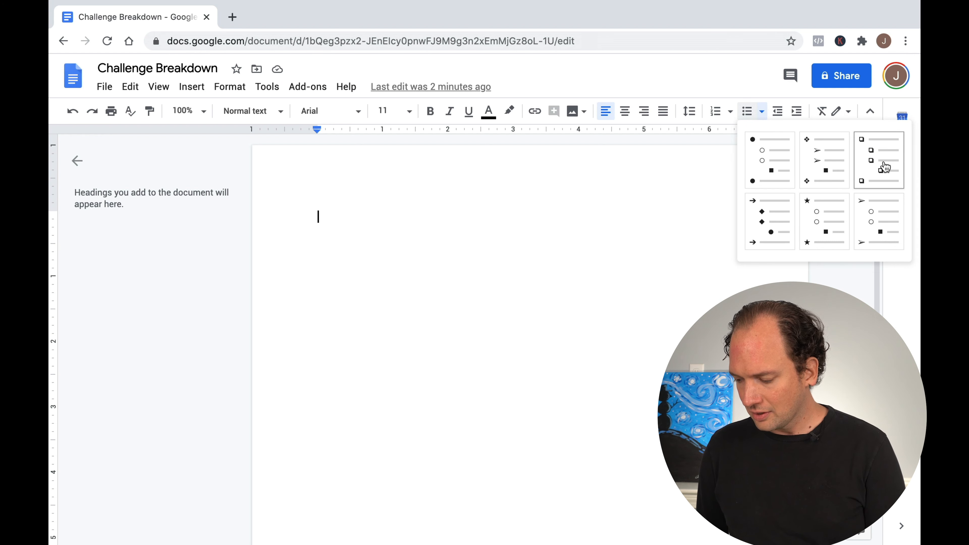
pyautogui.click(878, 160)
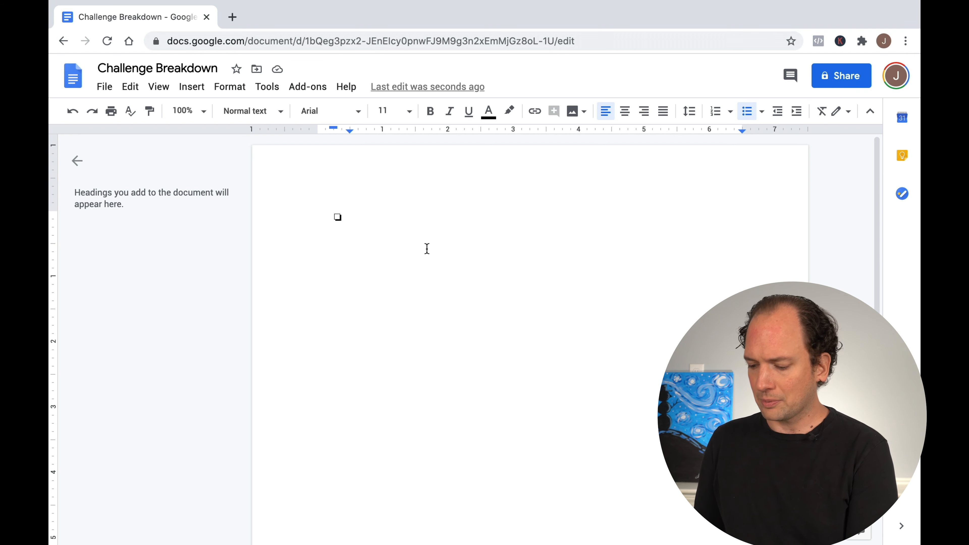
# - Enter the first checklist item 'Learn Sonatina (32 measures)'
pyautogui.write('Learn Son')
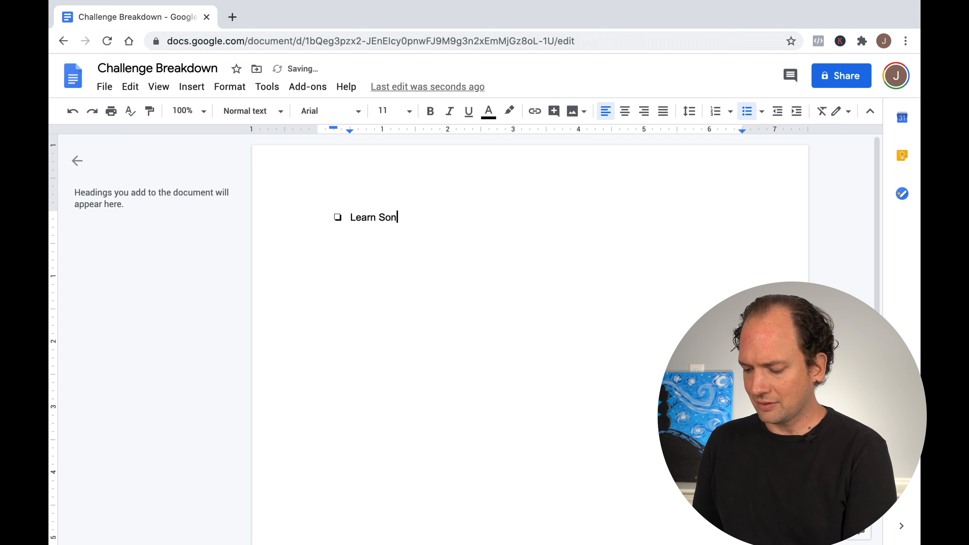
pyautogui.write('atina (')
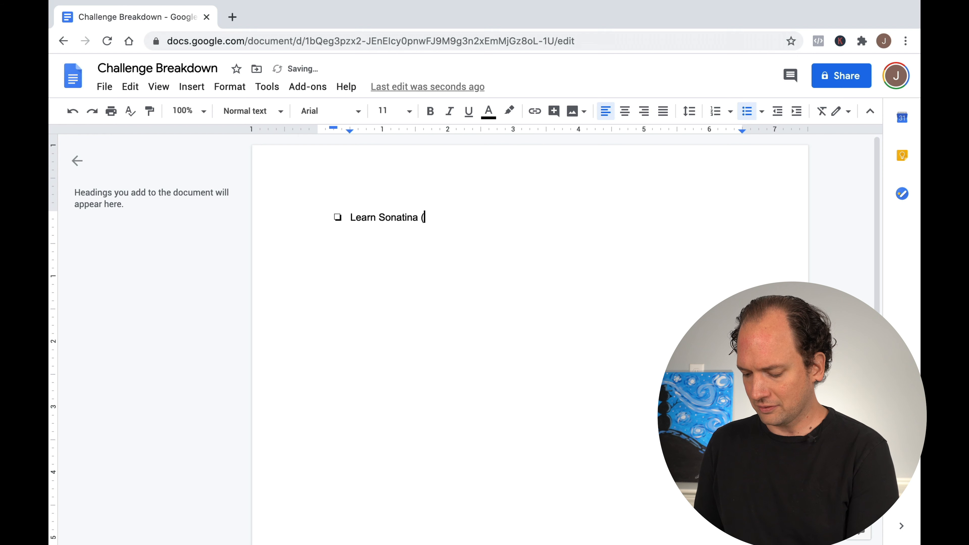
pyautogui.write('3')
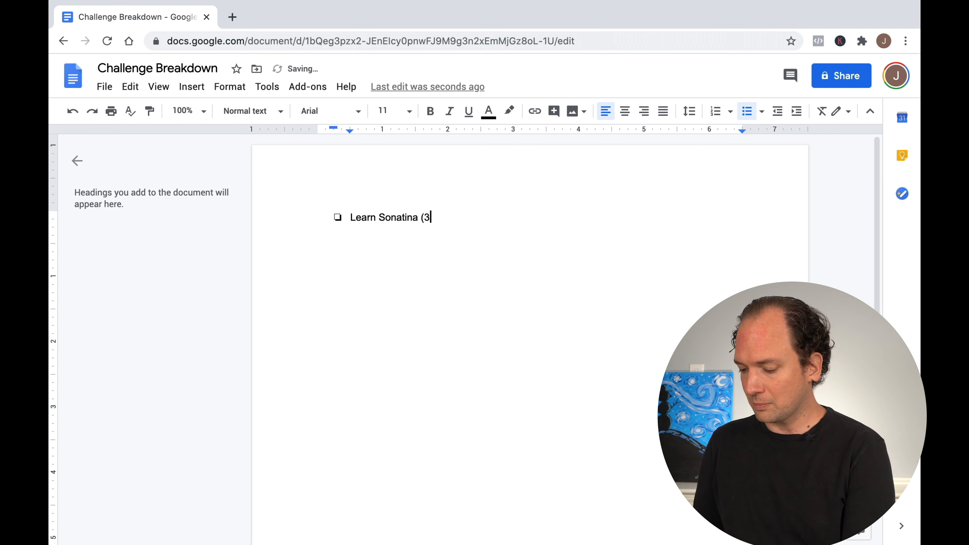
pyautogui.write('2 measures')
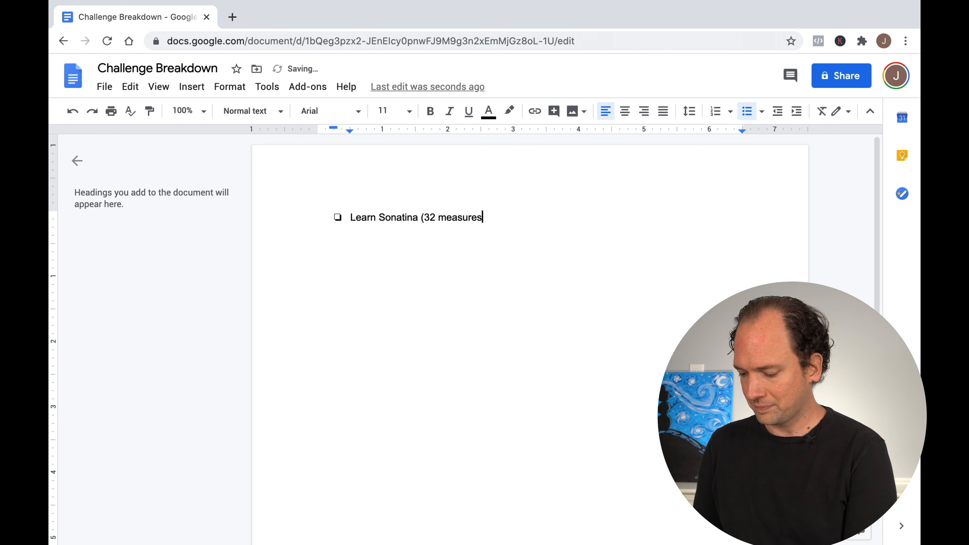
pyautogui.write(')')
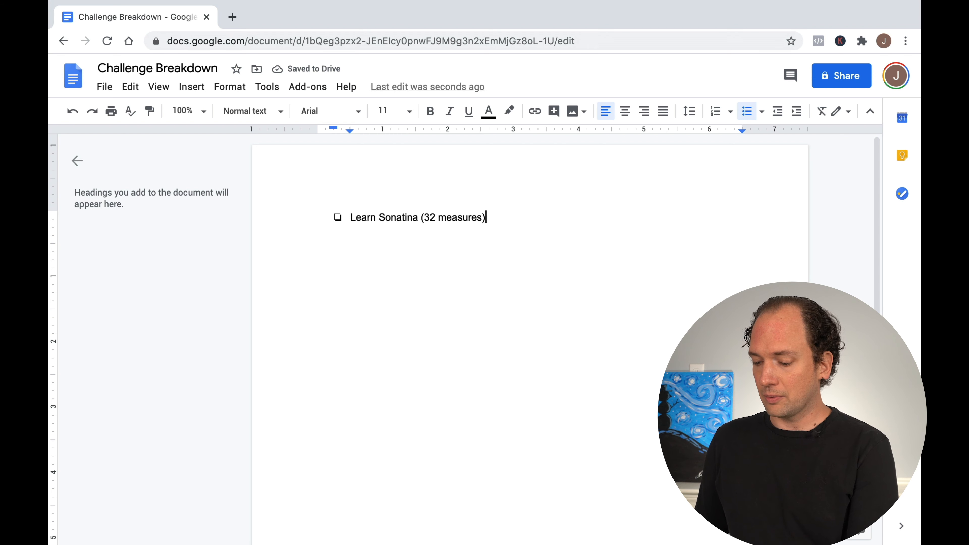
pyautogui.press('Enter')
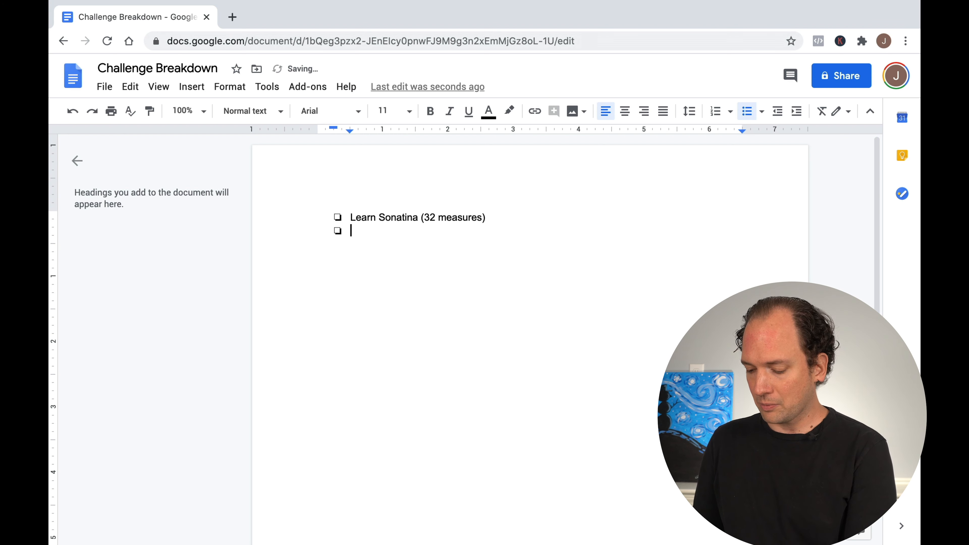
# - Add items Learn mm. 1-16, 1-8, 1-4, 1-2, m. 1, and Learn first two beats
pyautogui.write('Learn mm.')
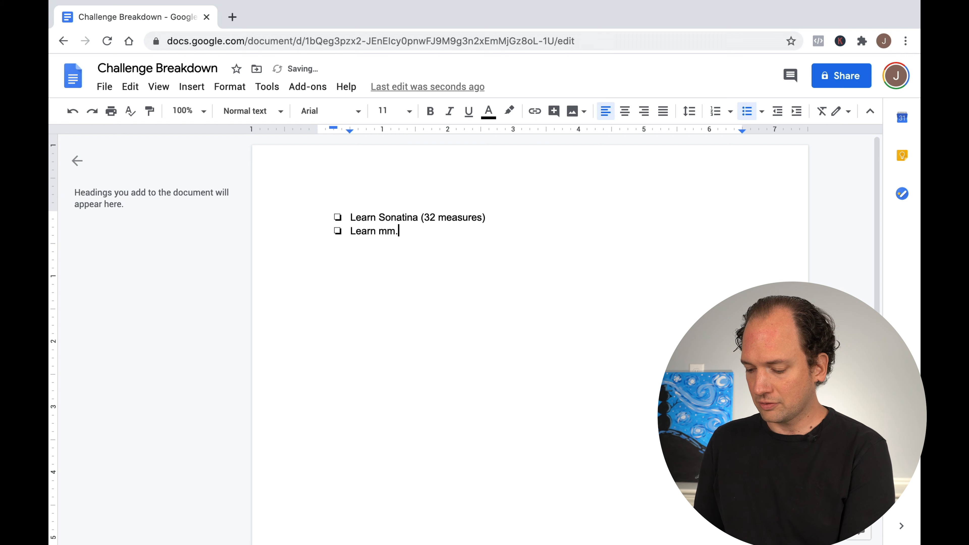
pyautogui.write('1-16')
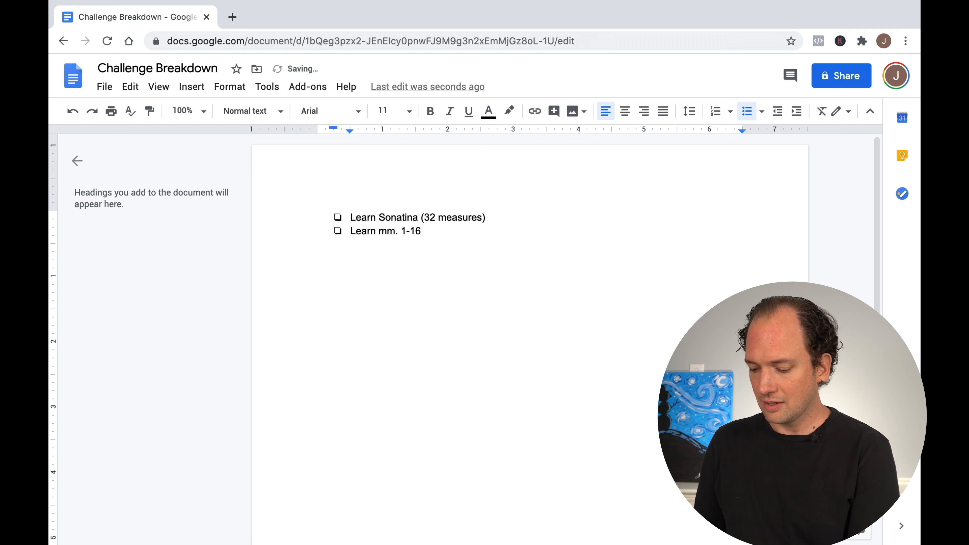
pyautogui.press('Enter')
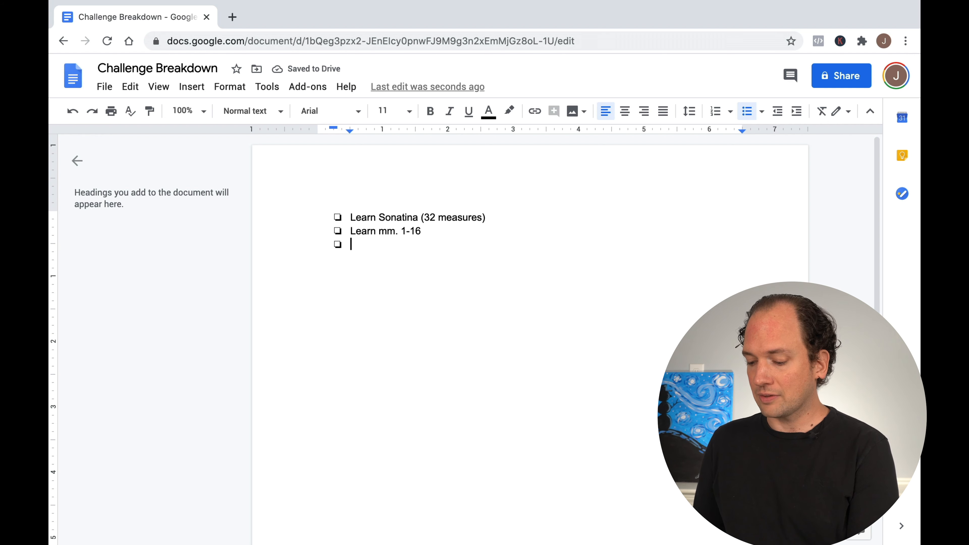
pyautogui.write('Learn mm.')
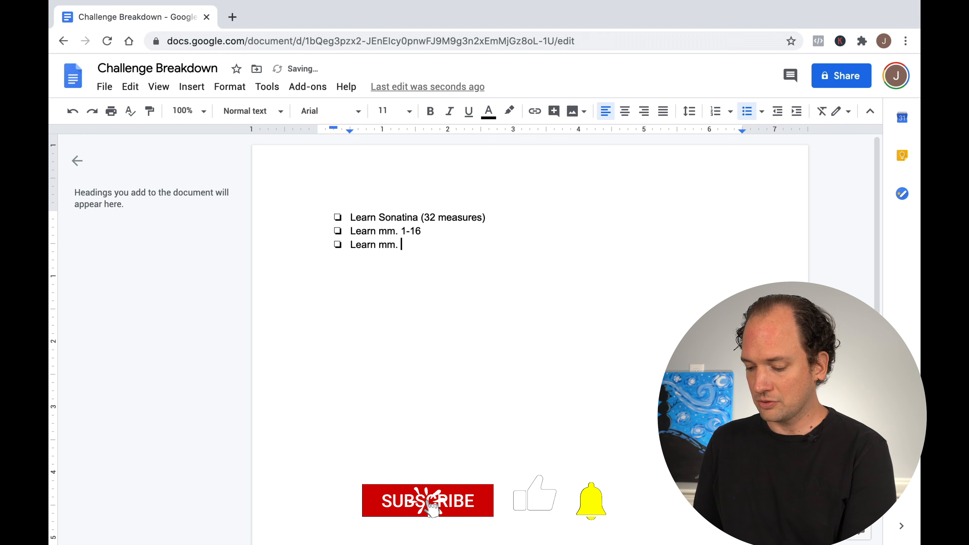
pyautogui.write('1-8')
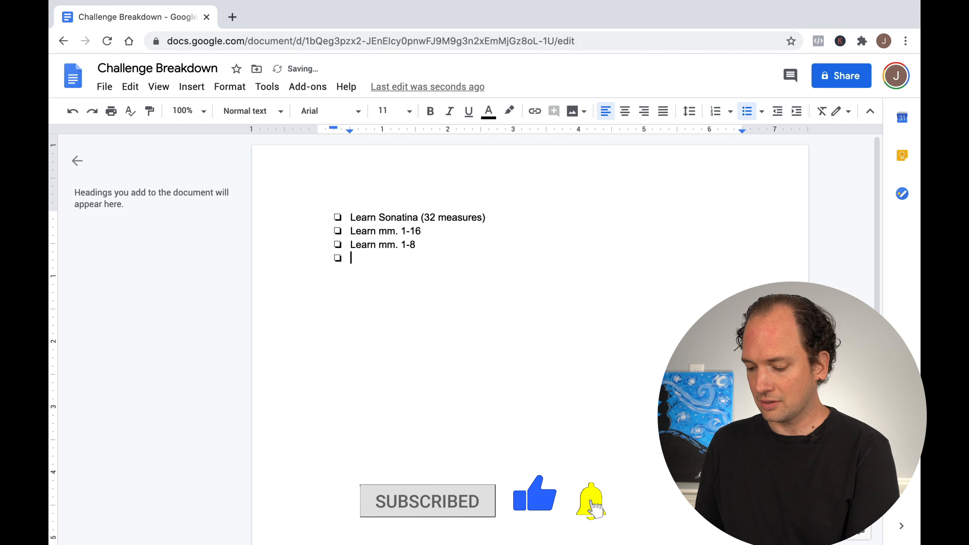
pyautogui.write('Learn mm. 1-4')
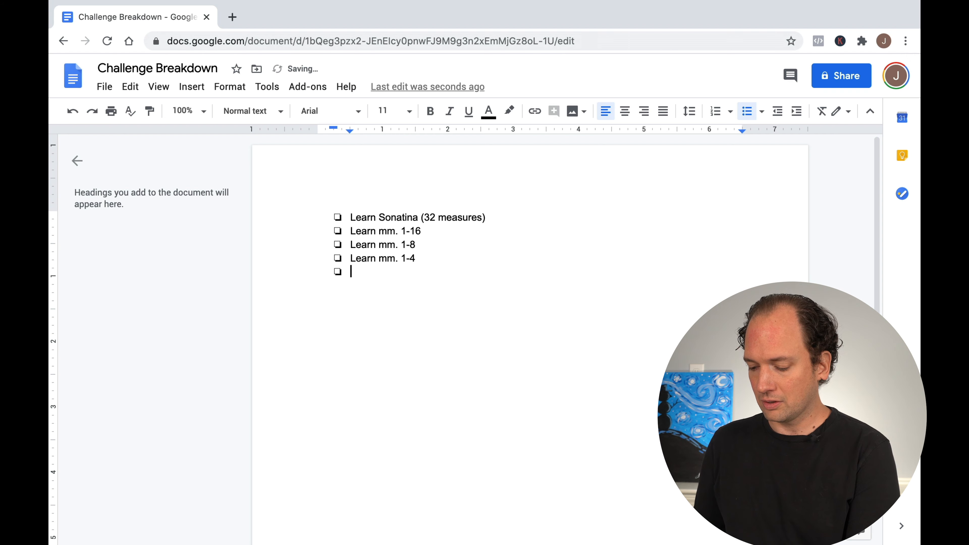
pyautogui.write('Learn mm. 1-2')
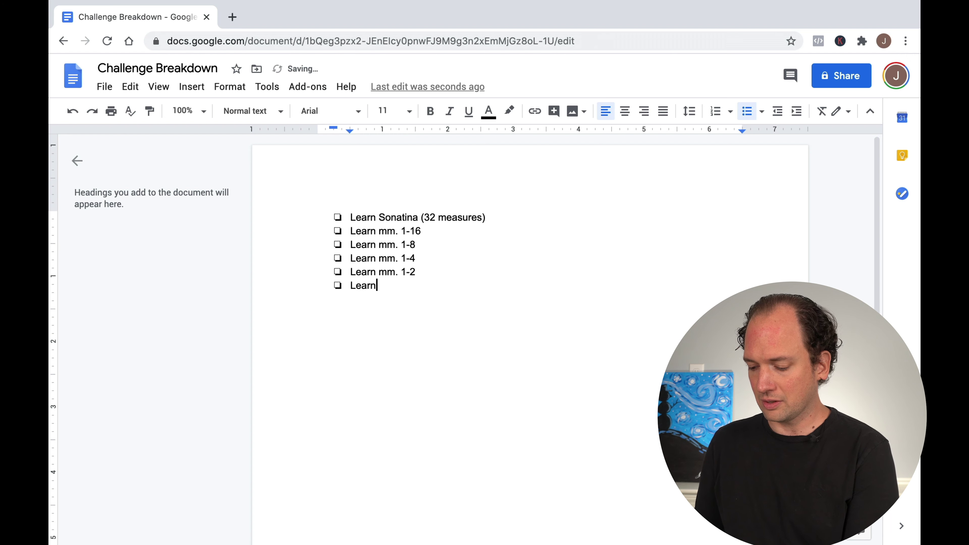
pyautogui.write('m. 1')
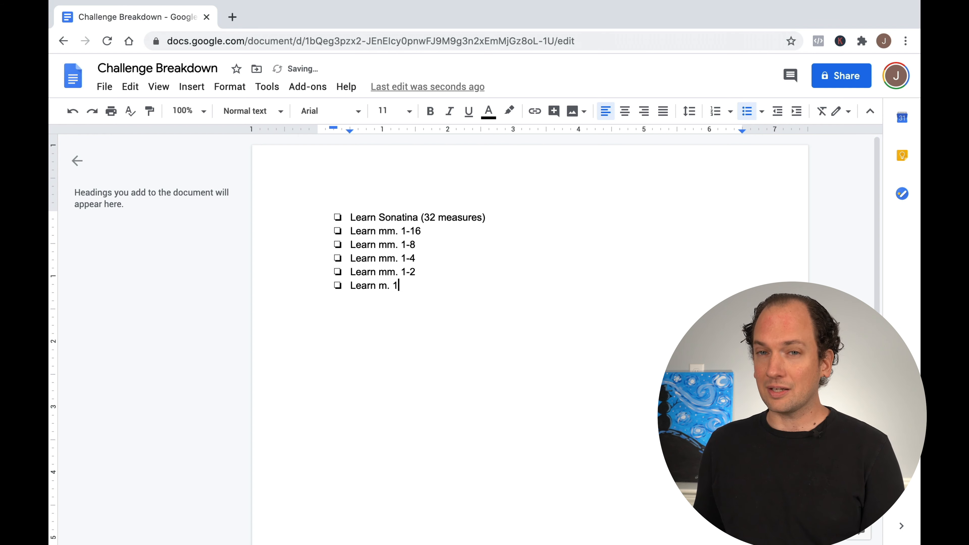
pyautogui.press('Enter')
pyautogui.write('Learn')
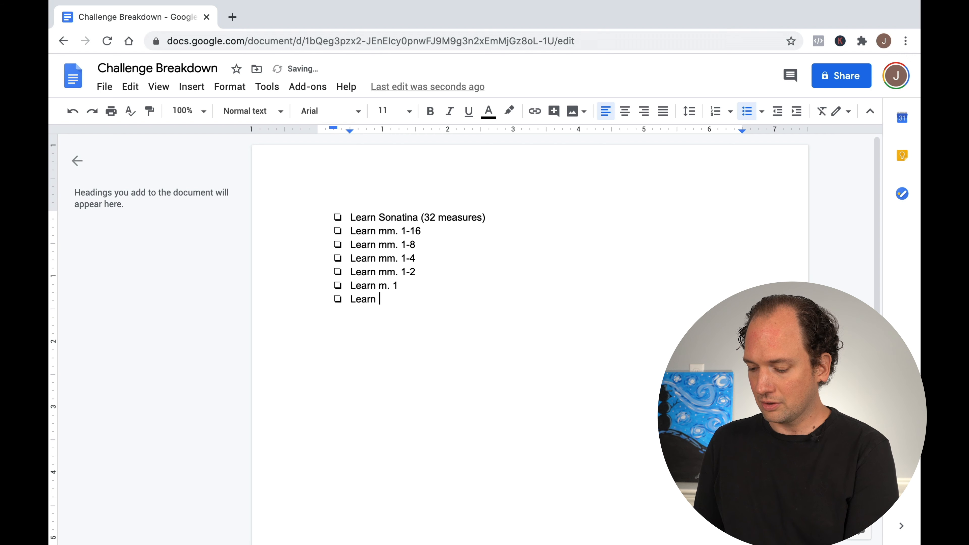
pyautogui.write('first two bea')
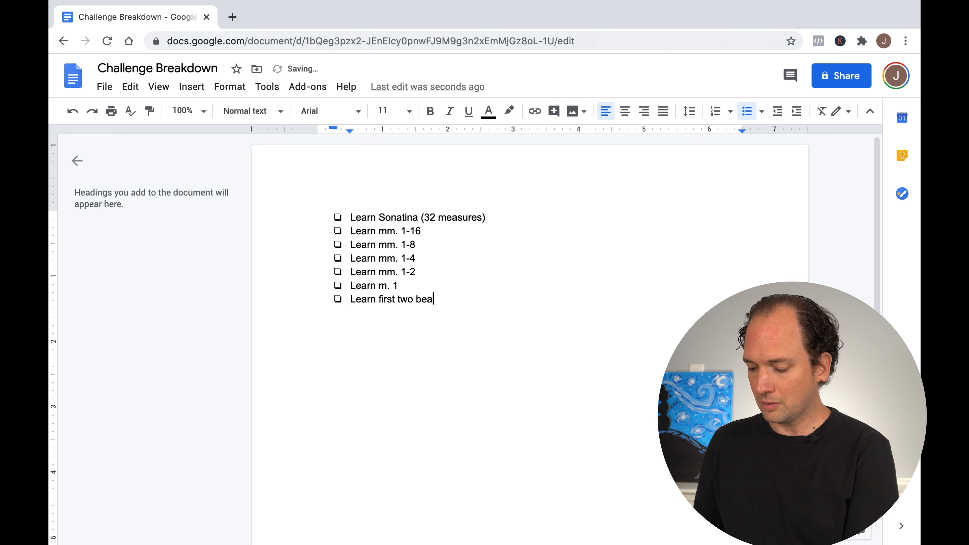
pyautogui.press('enter')
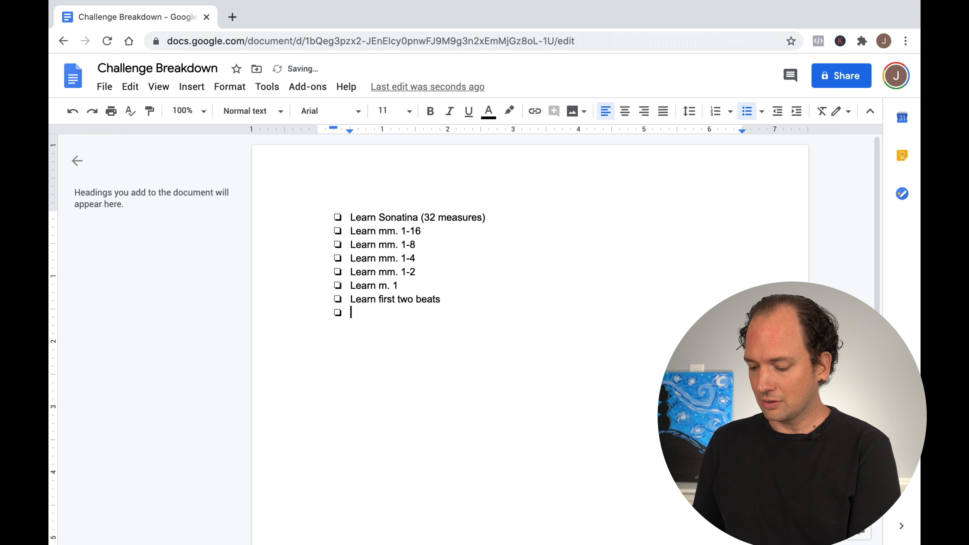
# - Add items Learn first beat, Open piano book, Sit at piano bench, Walk into room where piano is
pyautogui.write('Learn first beat')
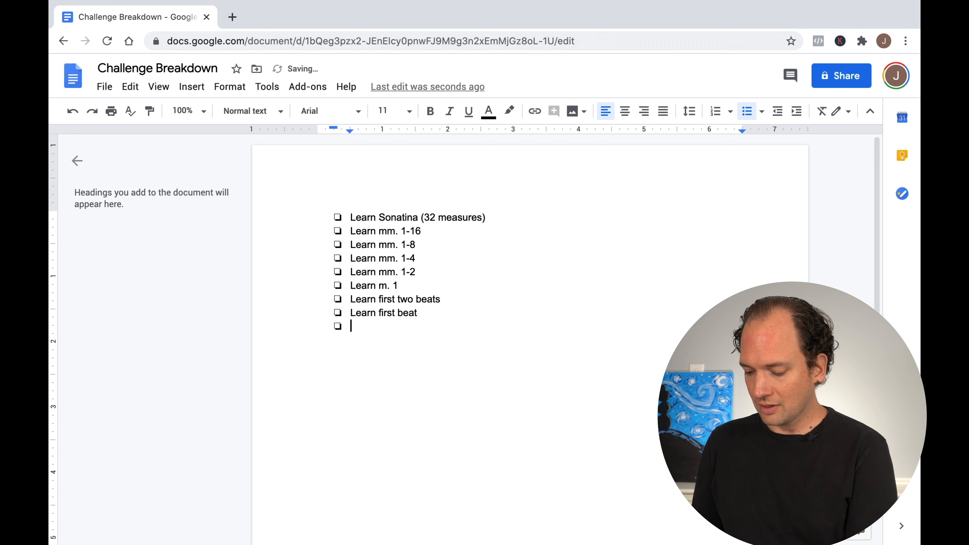
pyautogui.write('Open pi')
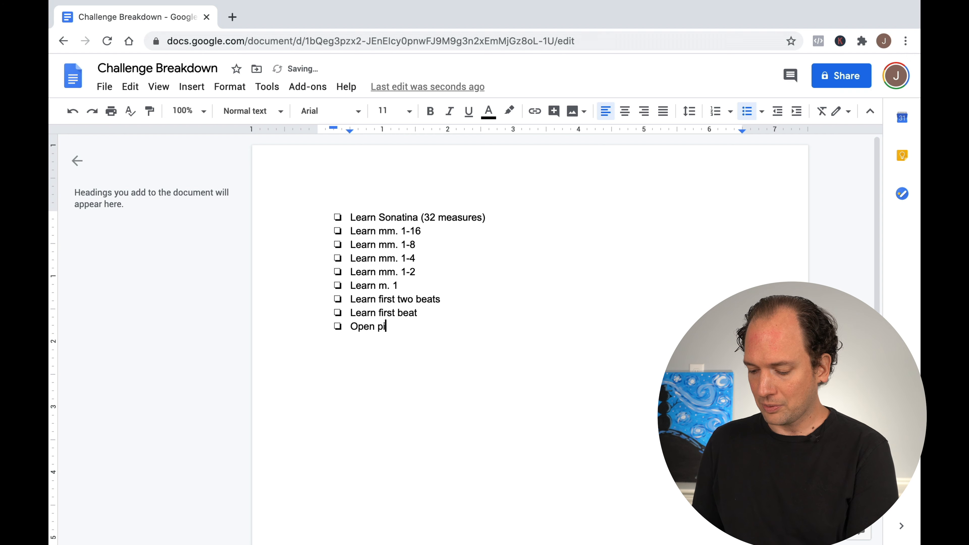
pyautogui.write('ano book')
pyautogui.write('Sit a')
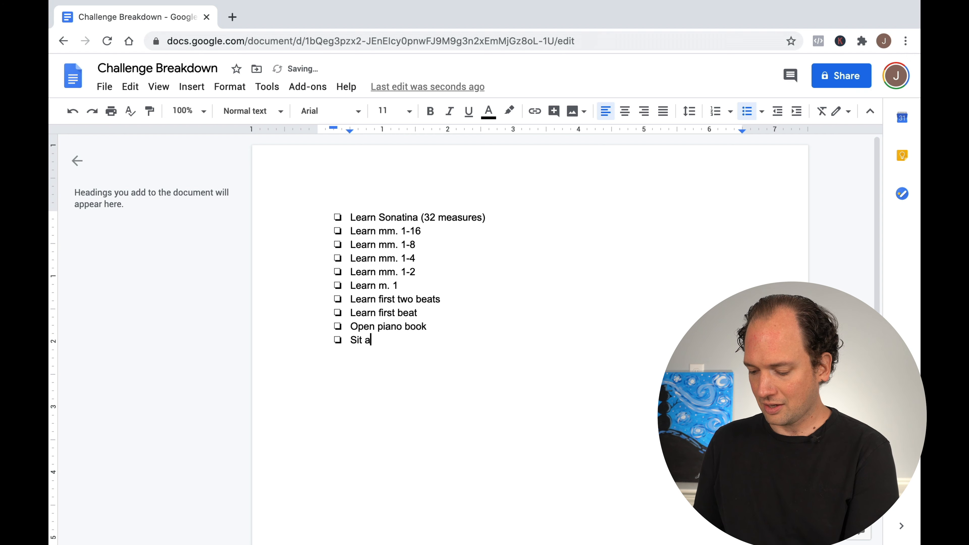
pyautogui.write('t piano bench')
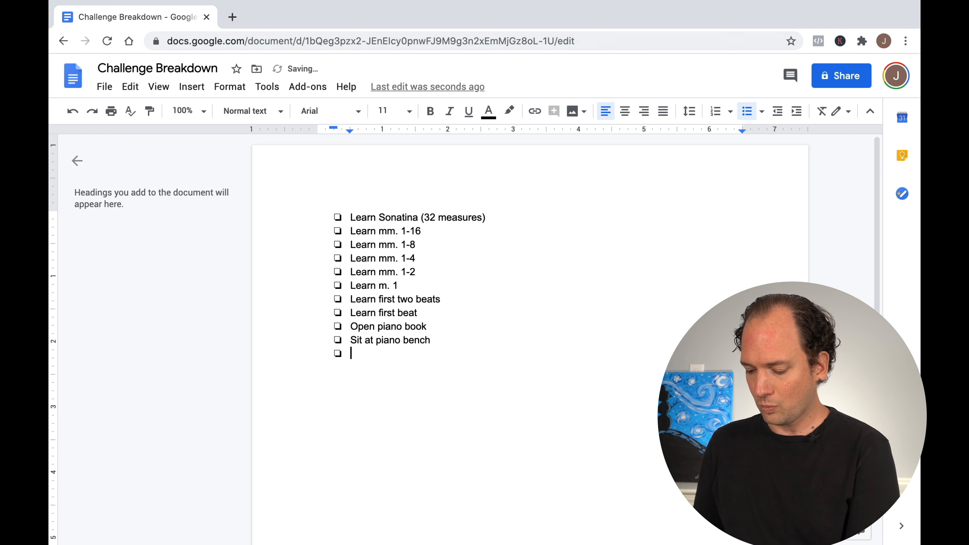
pyautogui.write('Walk into room where piano is')
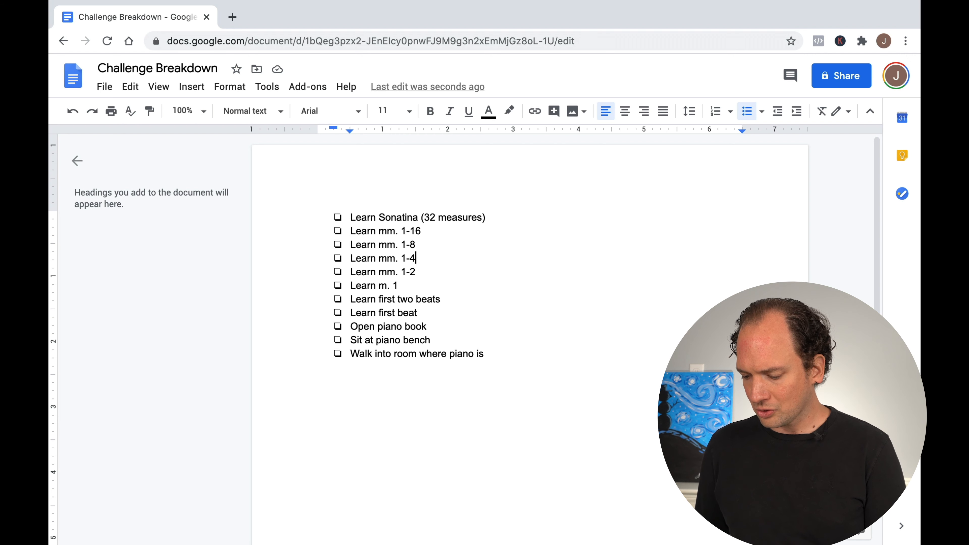
# - Start a new empty checklist item after Learn mm. 1-4
pyautogui.press('Enter')
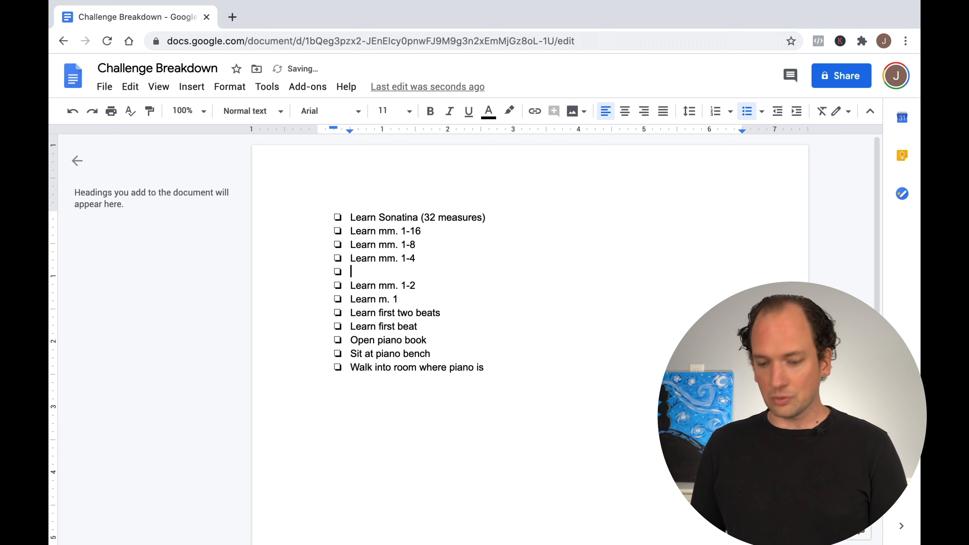
# - Nest Learn RH rhythm alone, Learn LH rhythm alone, Learn hands together under Learn mm. 1-4
pyautogui.press('Tab')
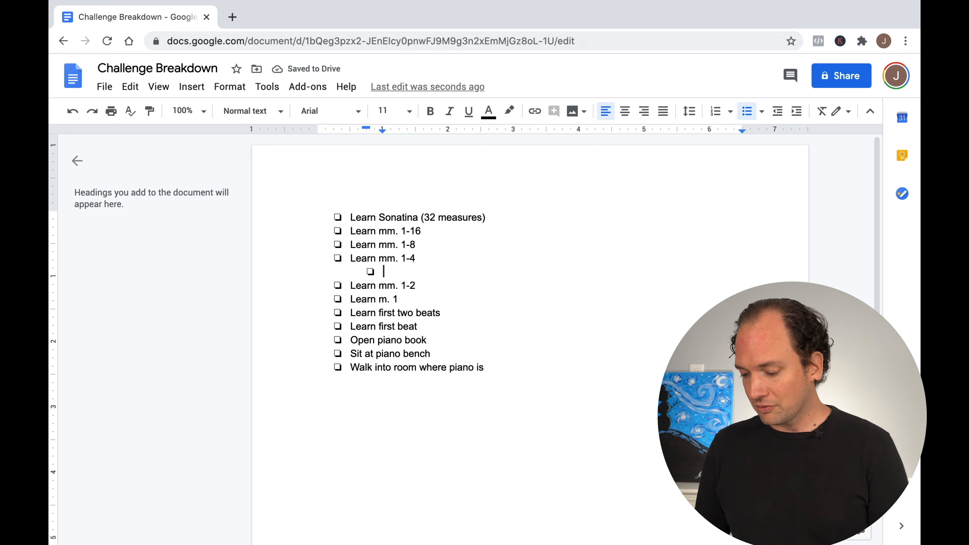
pyautogui.write('Le')
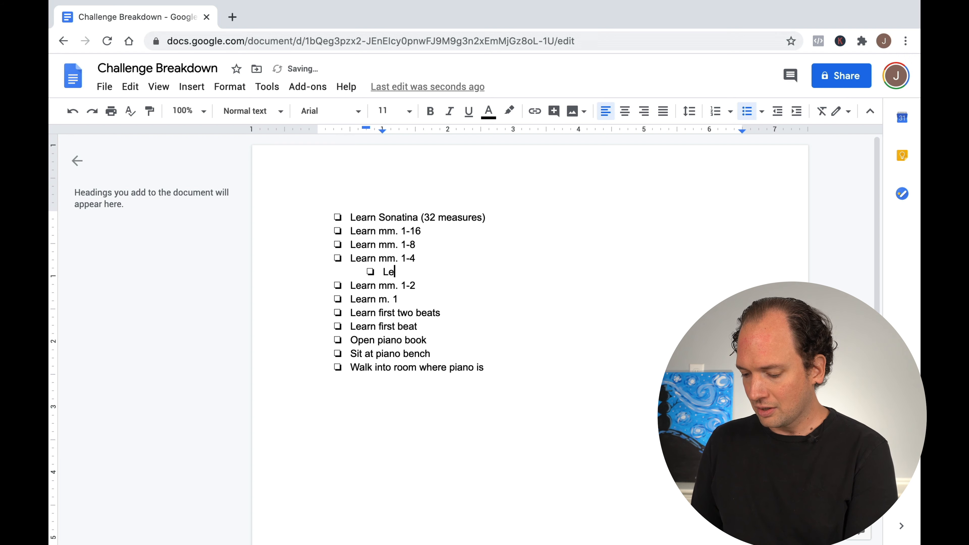
pyautogui.write('arn RH')
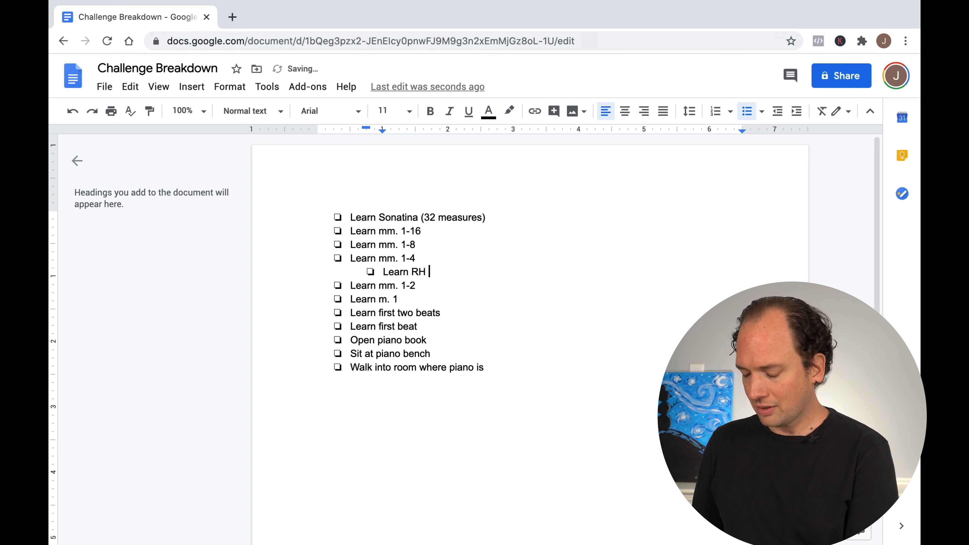
pyautogui.write('rhythm alone')
pyautogui.write('Learn')
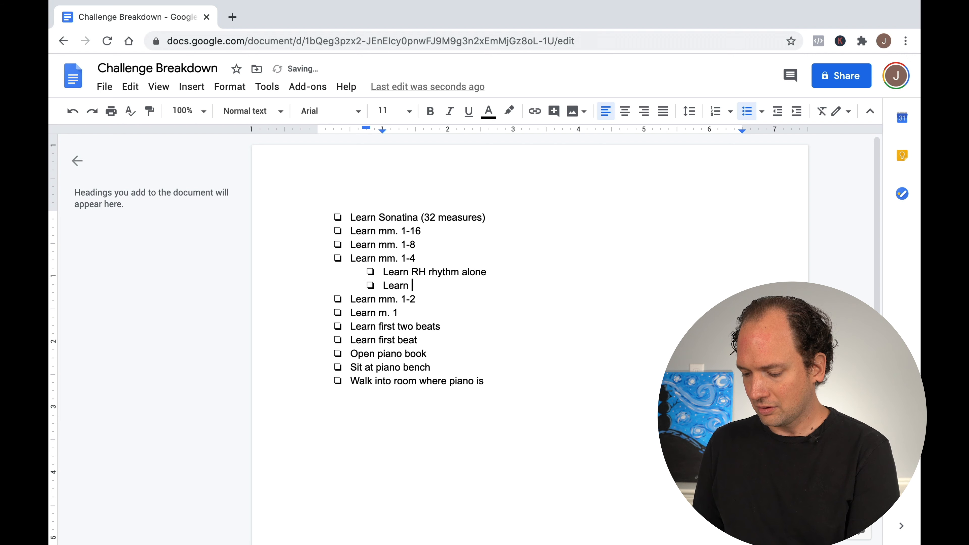
pyautogui.write('LH rhythm alone')
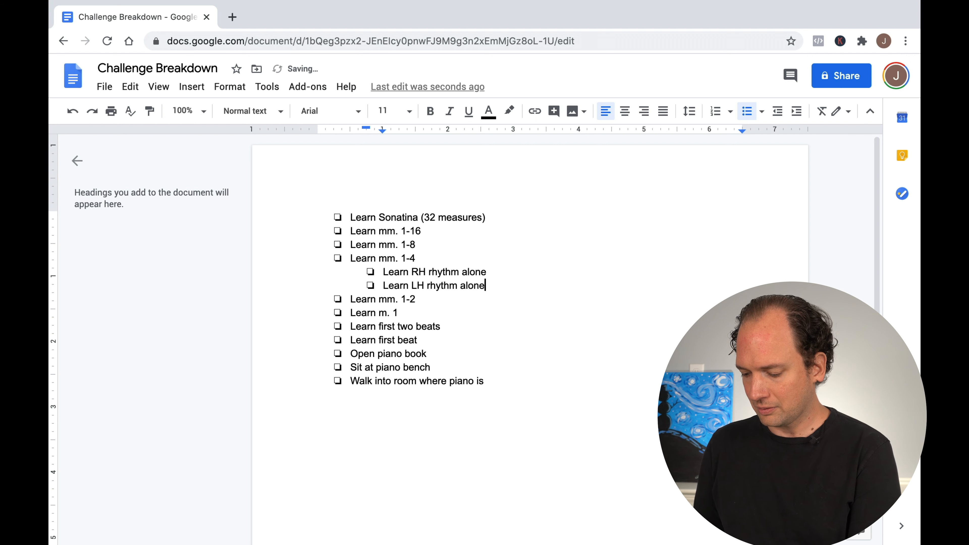
pyautogui.write('Learn hands t')
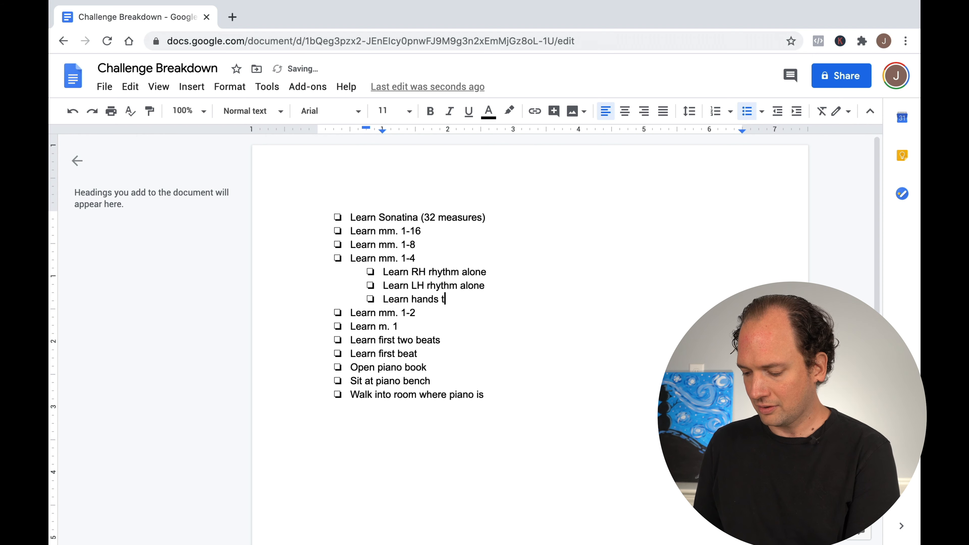
pyautogui.write('ogether')
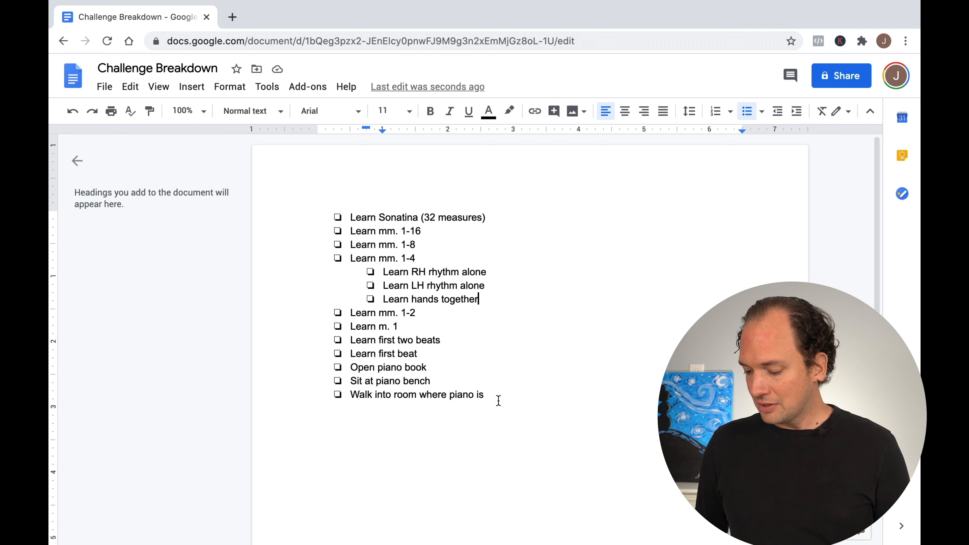
# - Delete the whole piano checklist and start a fresh empty checkbox item
pyautogui.press('ctrl+a')
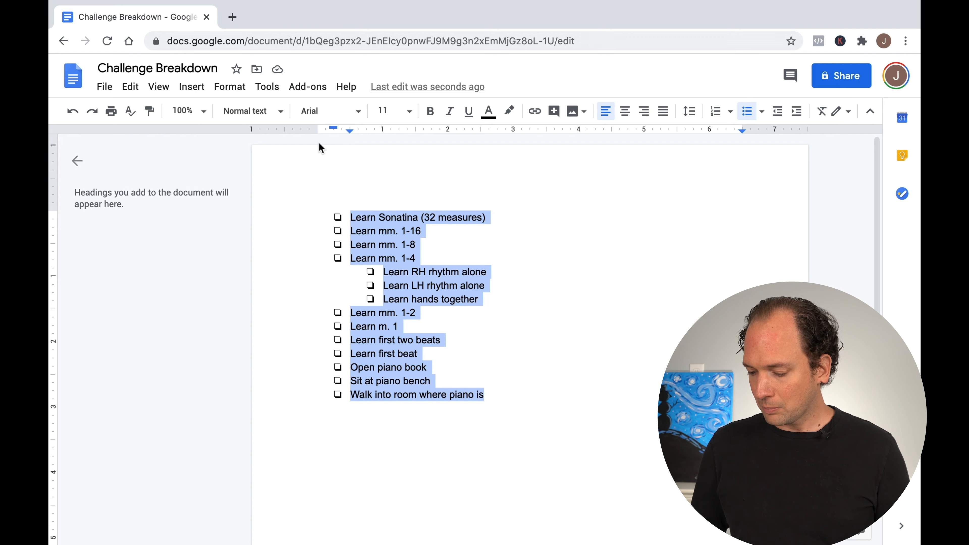
pyautogui.press('Delete')
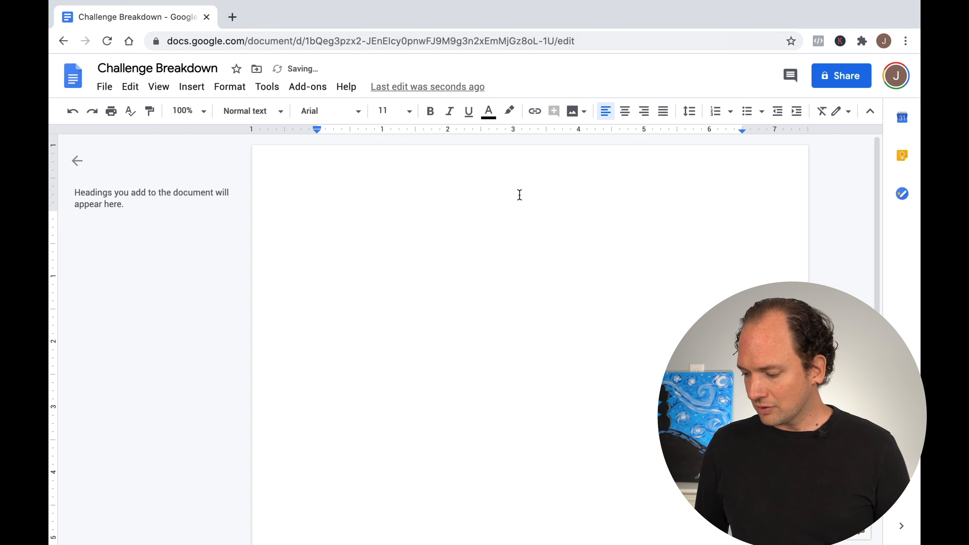
pyautogui.moveTo(732, 119)
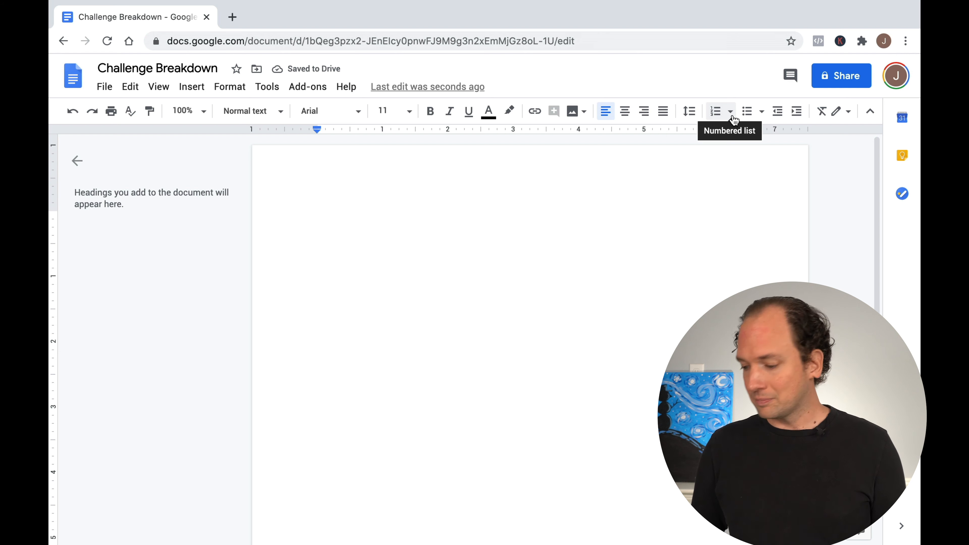
pyautogui.click(761, 111)
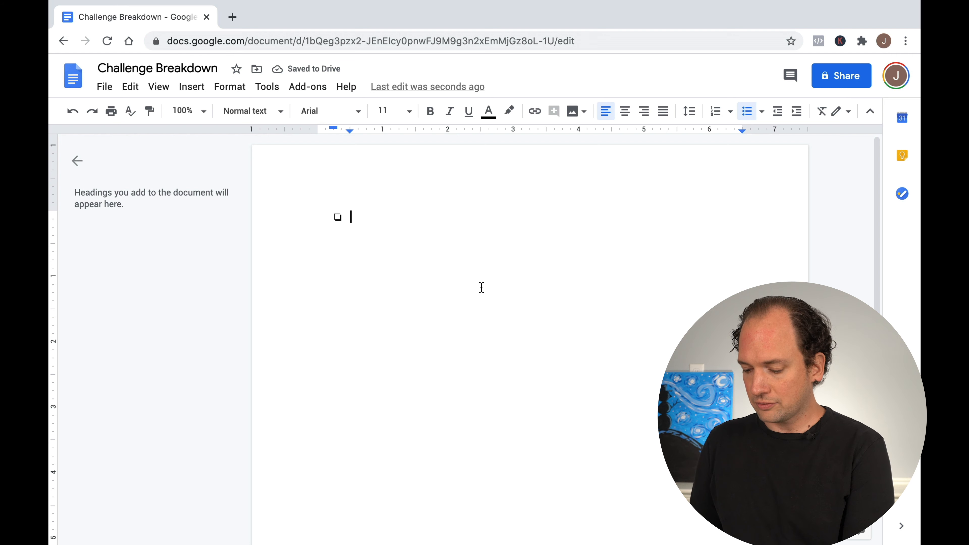
# - Enter main items Finish paper, Write paper, Do research for paper
pyautogui.write('Finish paper')
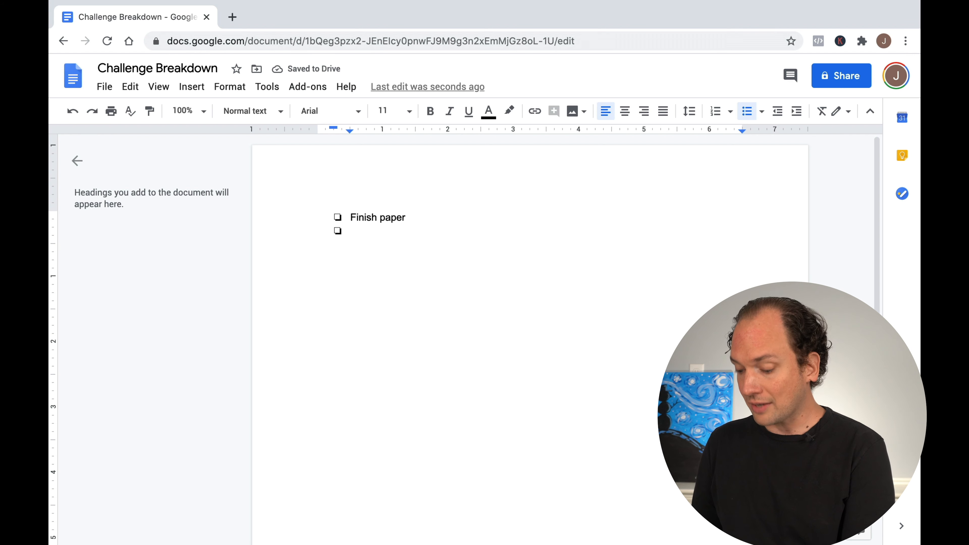
pyautogui.write('Write paper')
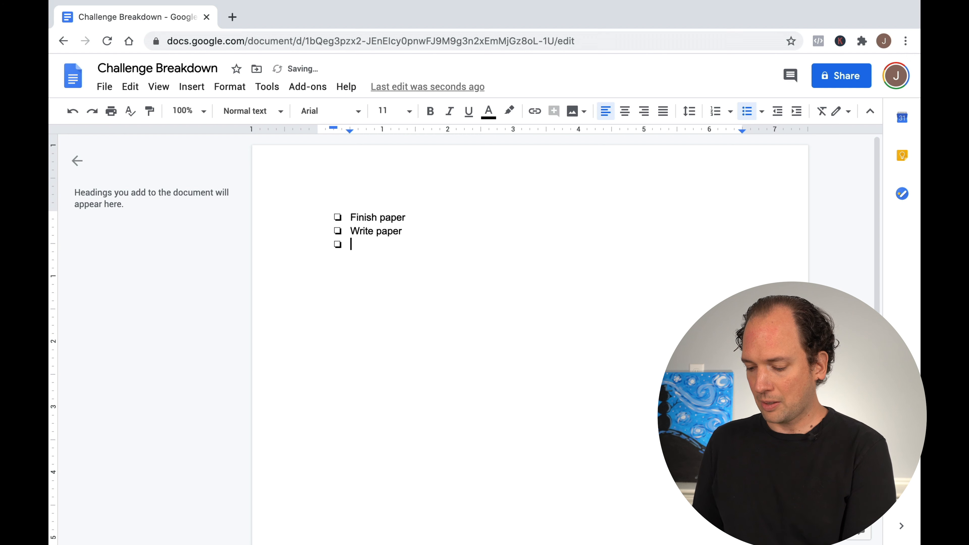
pyautogui.write('Do research for paper')
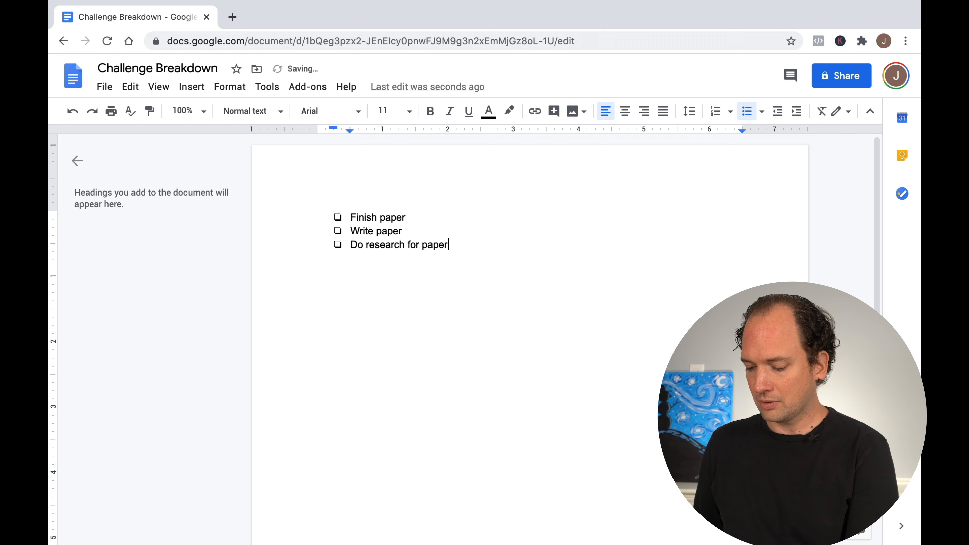
# - Nest Go to the library and Talk to scholars under Do research for paper
pyautogui.press('Enter')
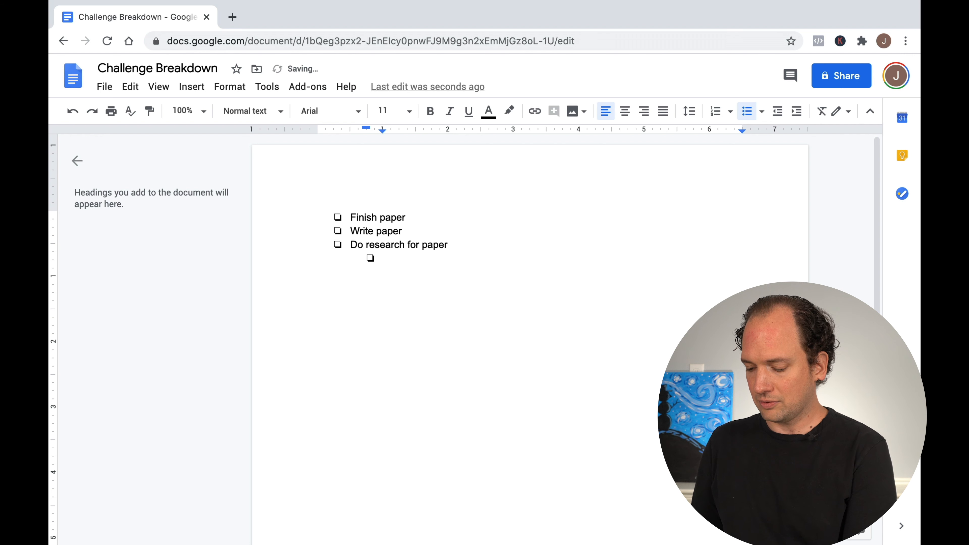
pyautogui.write('Go to the library')
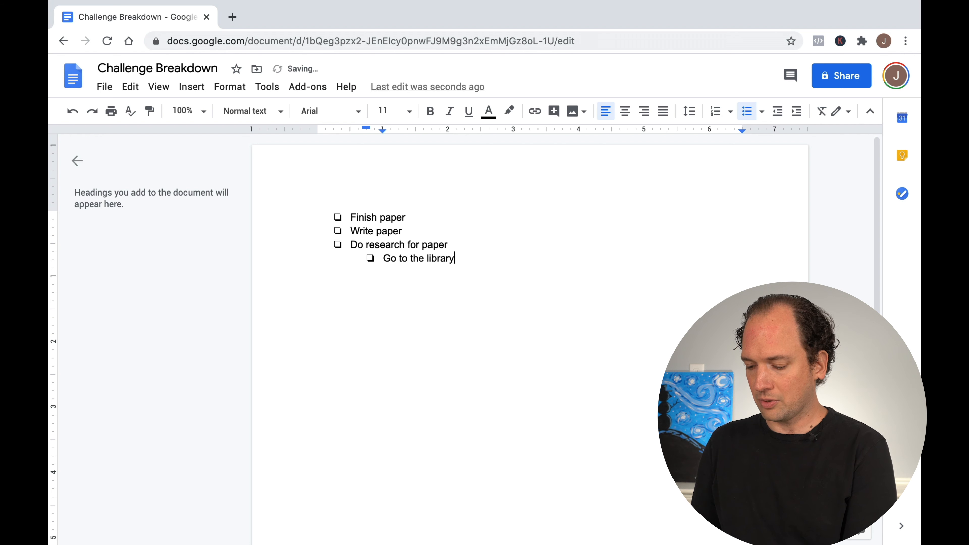
pyautogui.write('Talk')
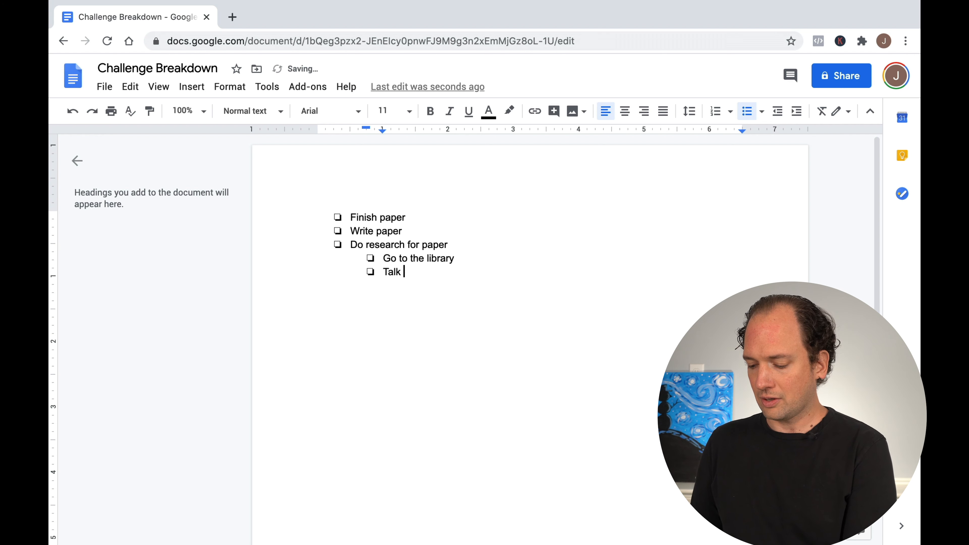
pyautogui.write('to scholar')
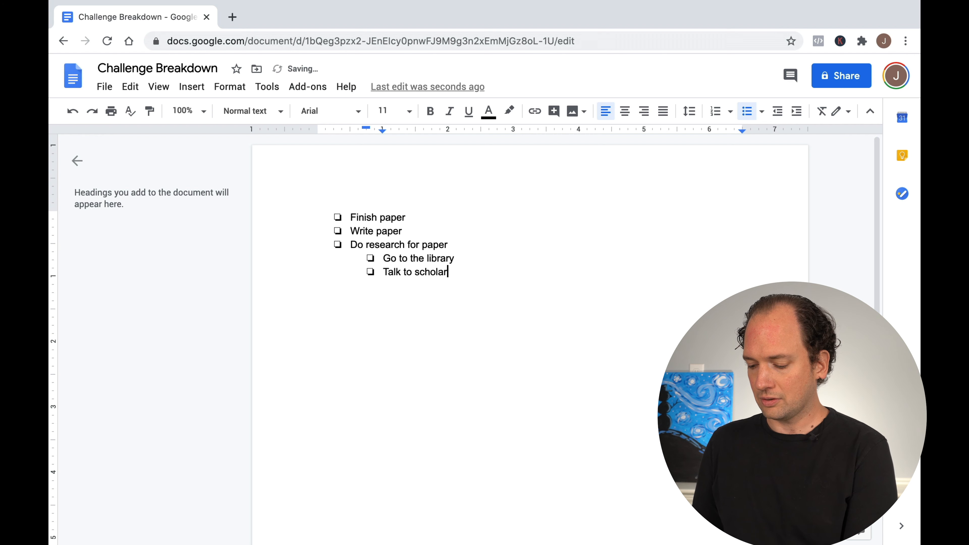
pyautogui.write('s')
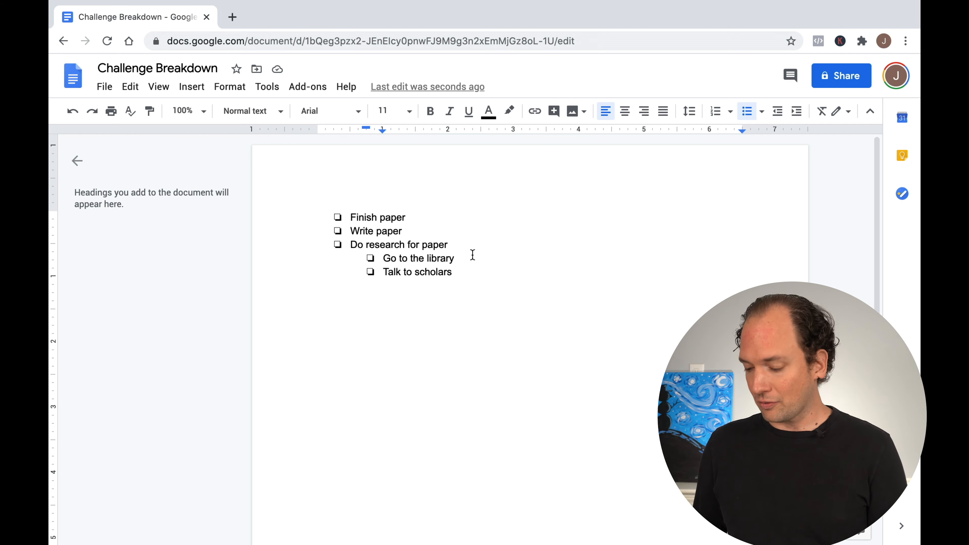
# - Nest Get in car, Pick up keys, Schedule time to go to the library under Go to the library
pyautogui.press('Enter')
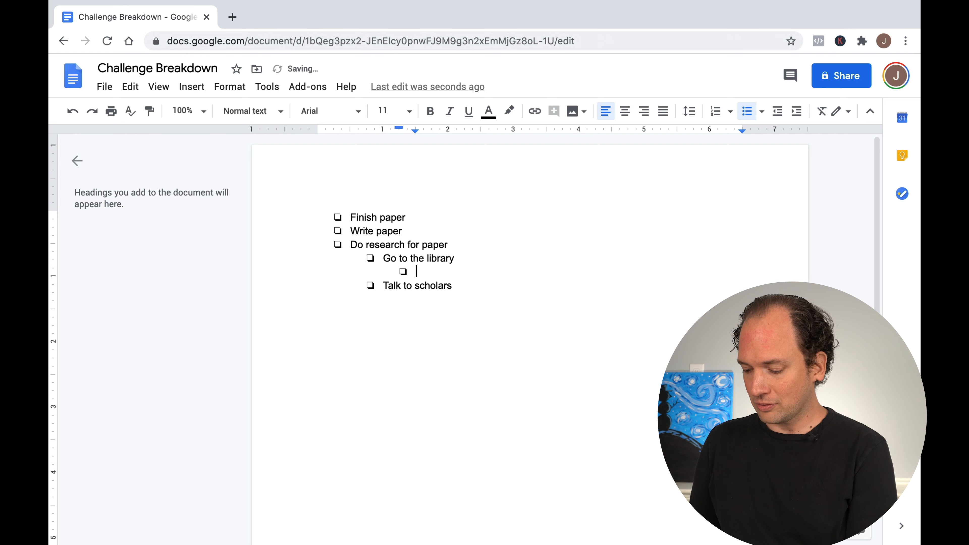
pyautogui.write('Get in car')
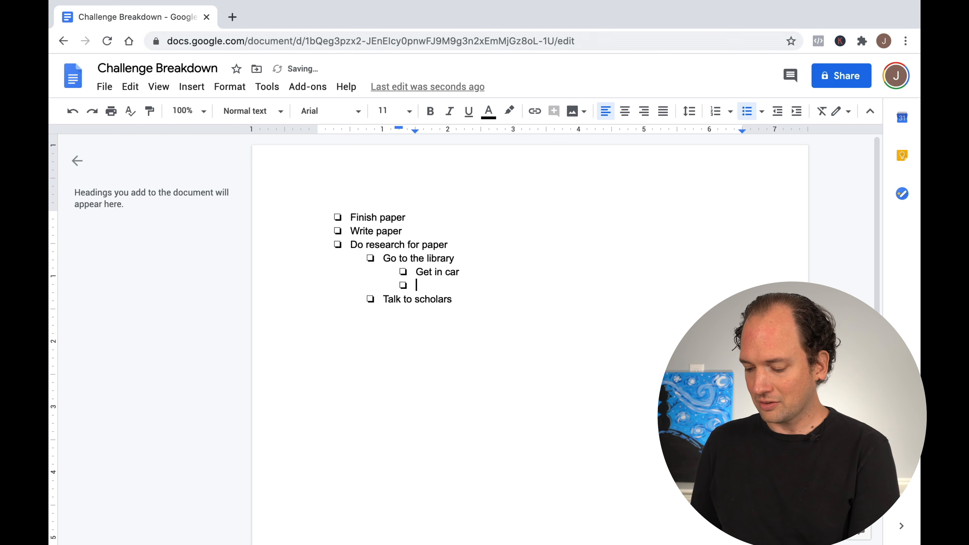
pyautogui.write('Pick up keys')
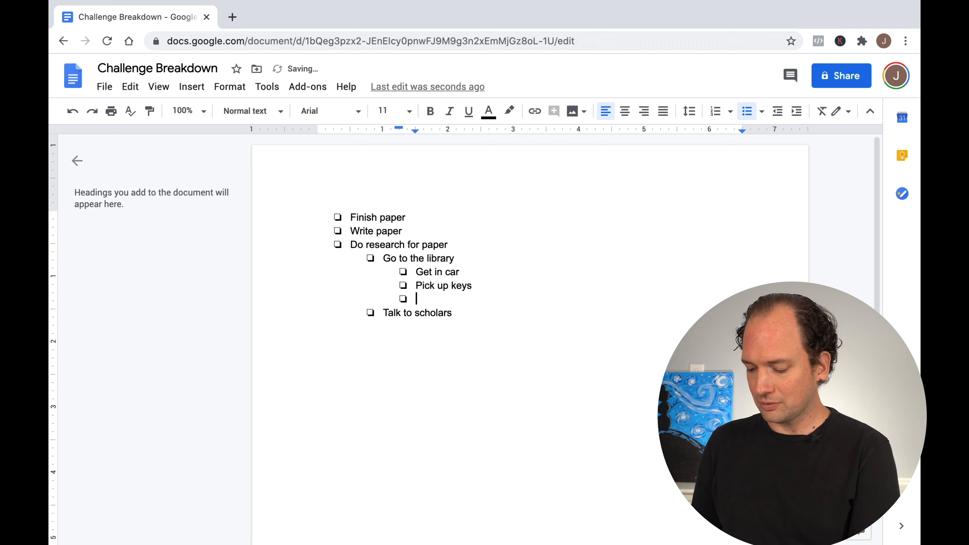
pyautogui.write('Schedule time to')
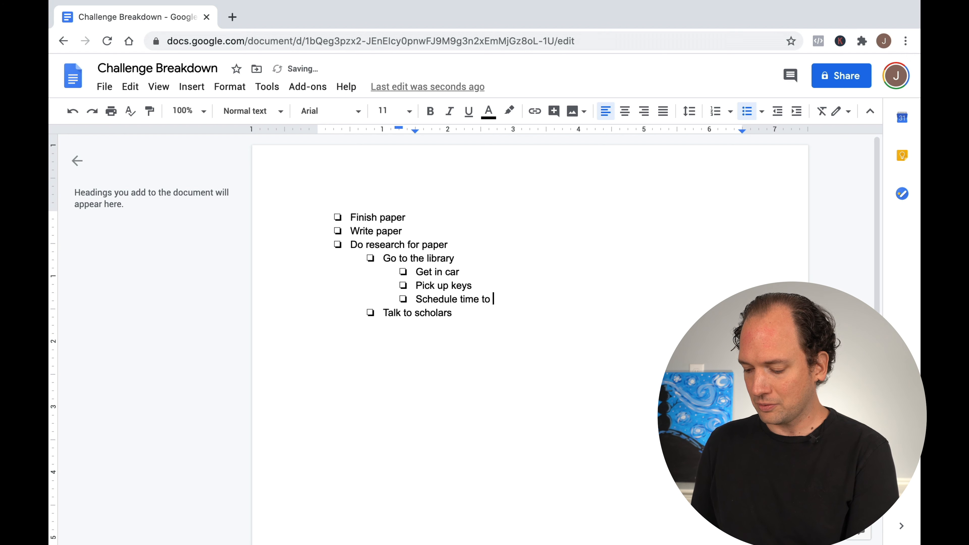
pyautogui.write('go to the libra')
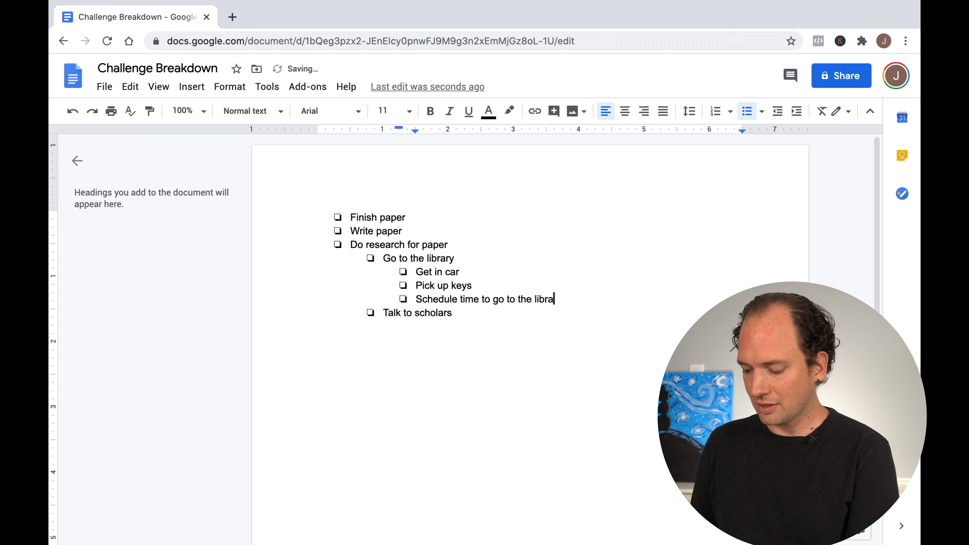
pyautogui.write('ry')
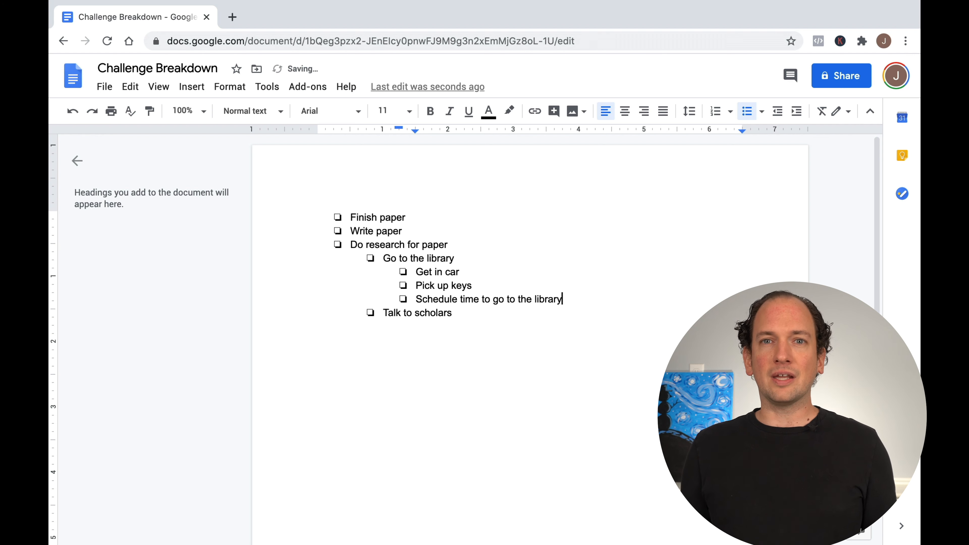